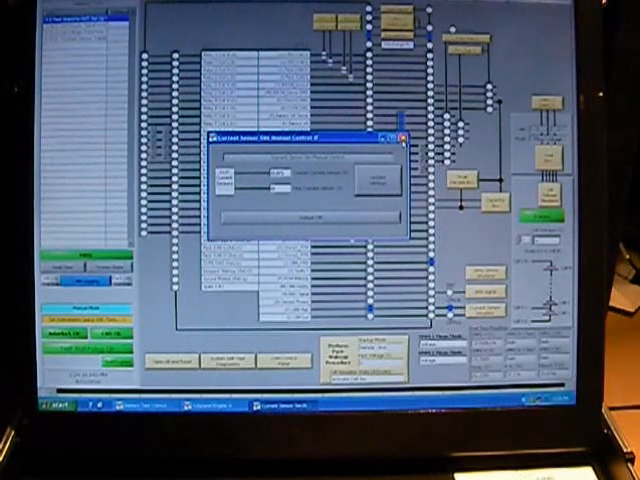
Close the Current Sensor SIM Manual Control dialog to return to the main BMS test schematic
click(401, 136)
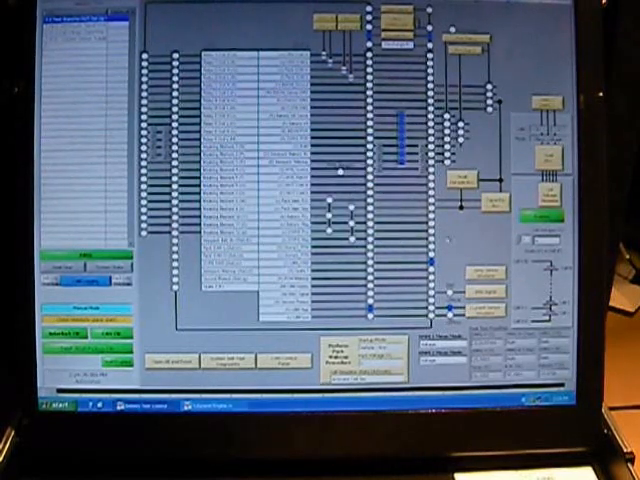